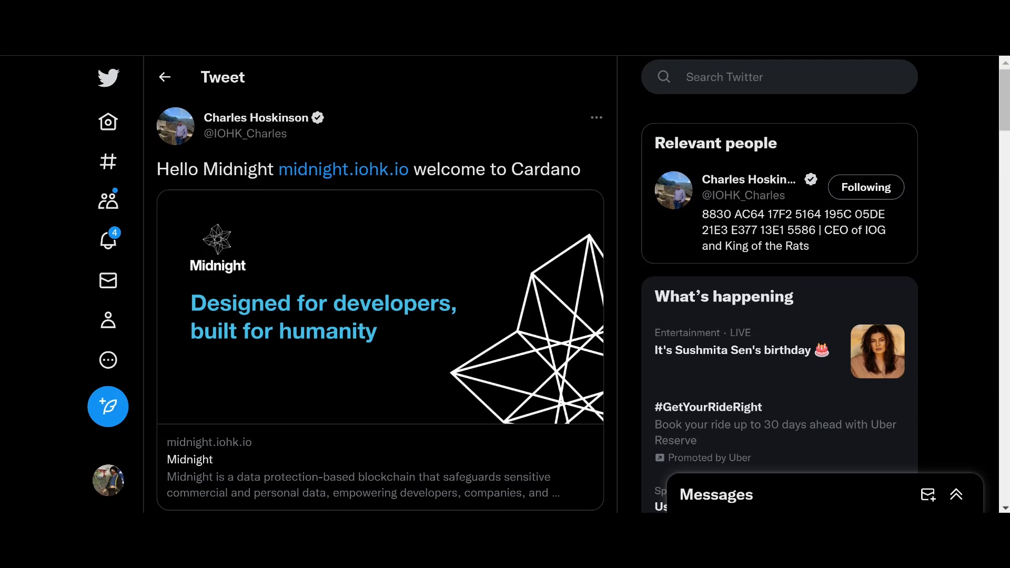
Open the midnight.iohk.io link preview and read the Midnight site down to its footer
scroll("down", 3)
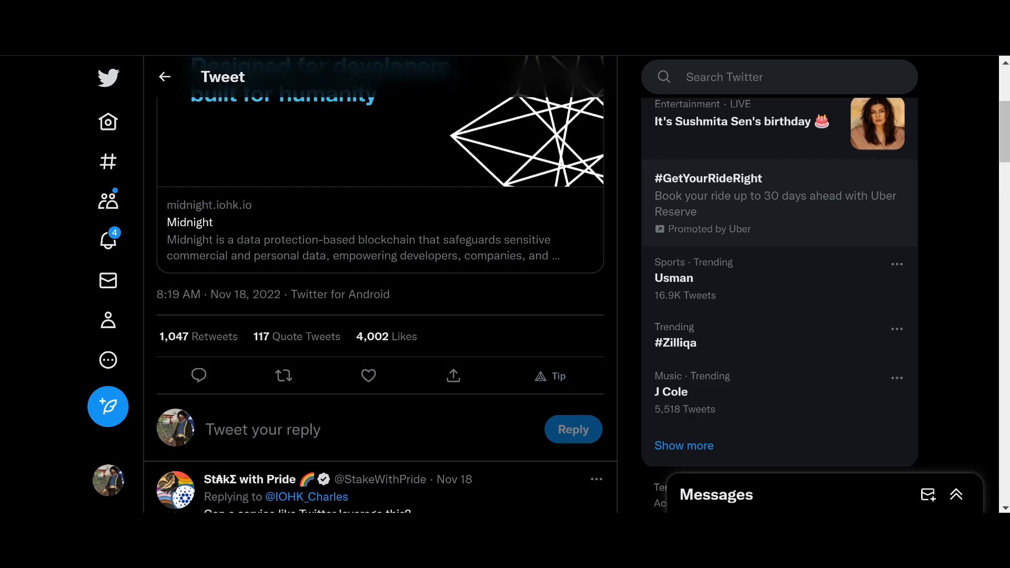
scroll("up", 3)
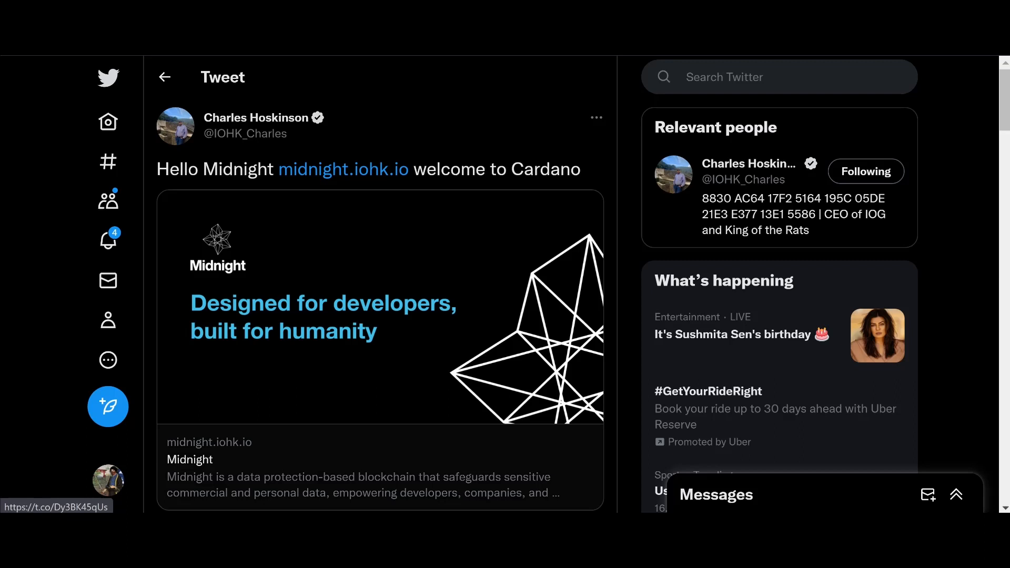
left_click(344, 168)
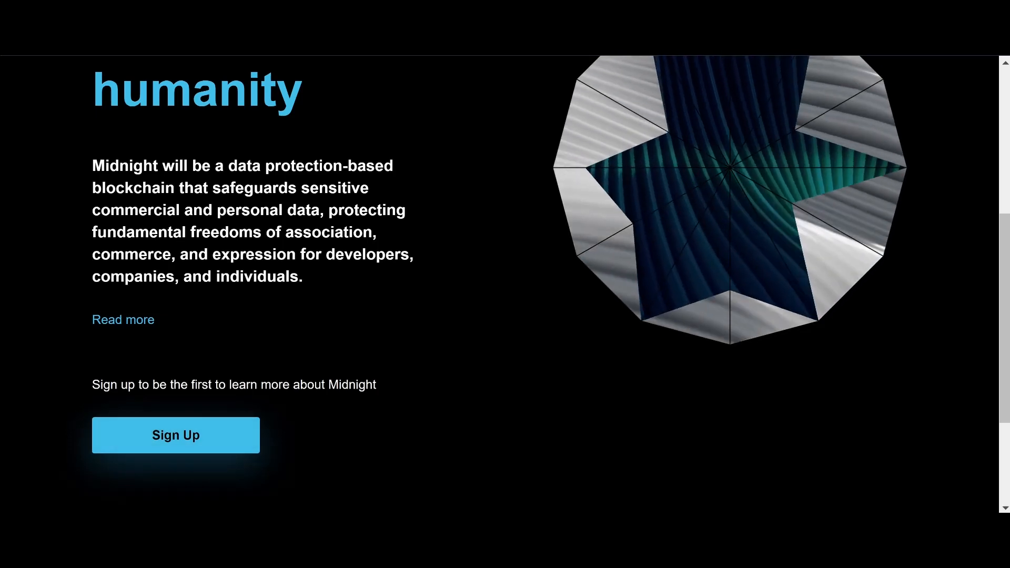
scroll("down", 3)
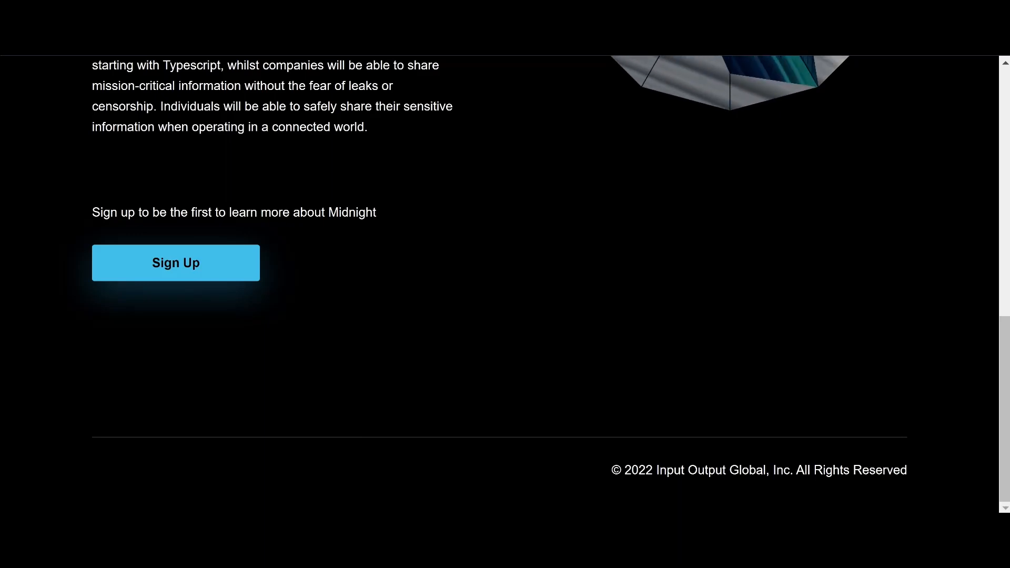
Retweet Hoskinson's Midnight welcome tweet, then scroll back up
left_click(175, 262)
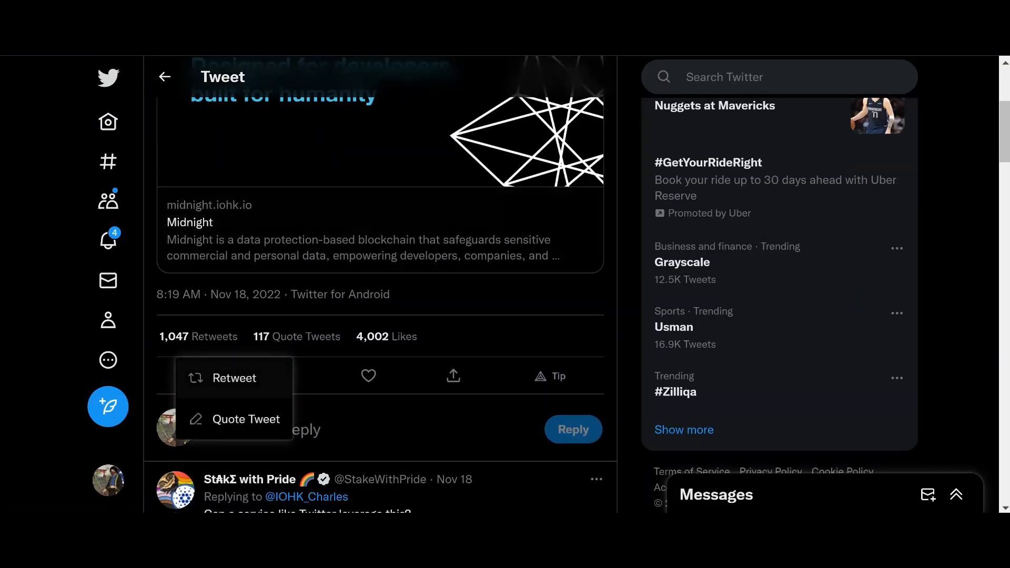
left_click(234, 377)
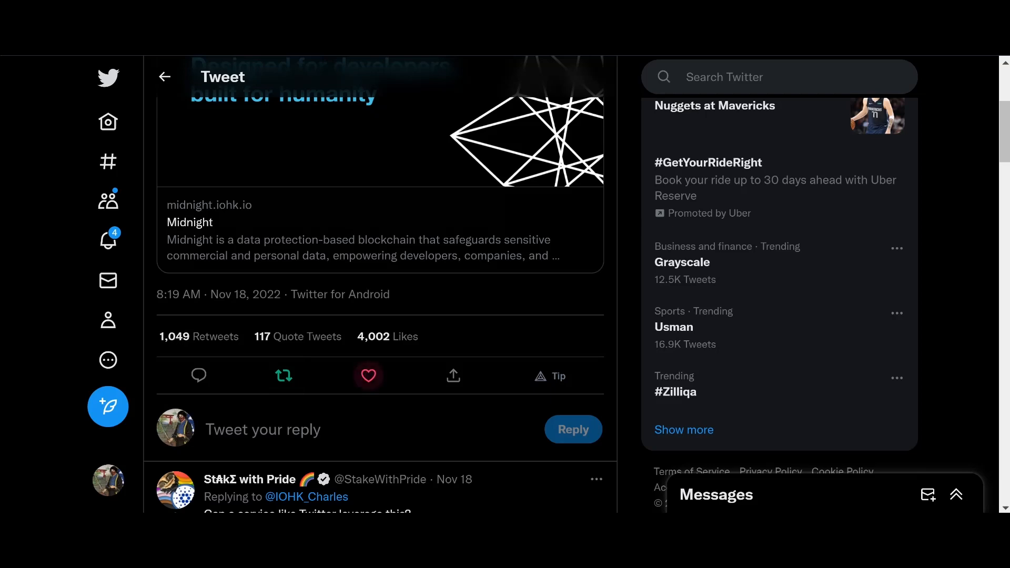
scroll("up", 3)
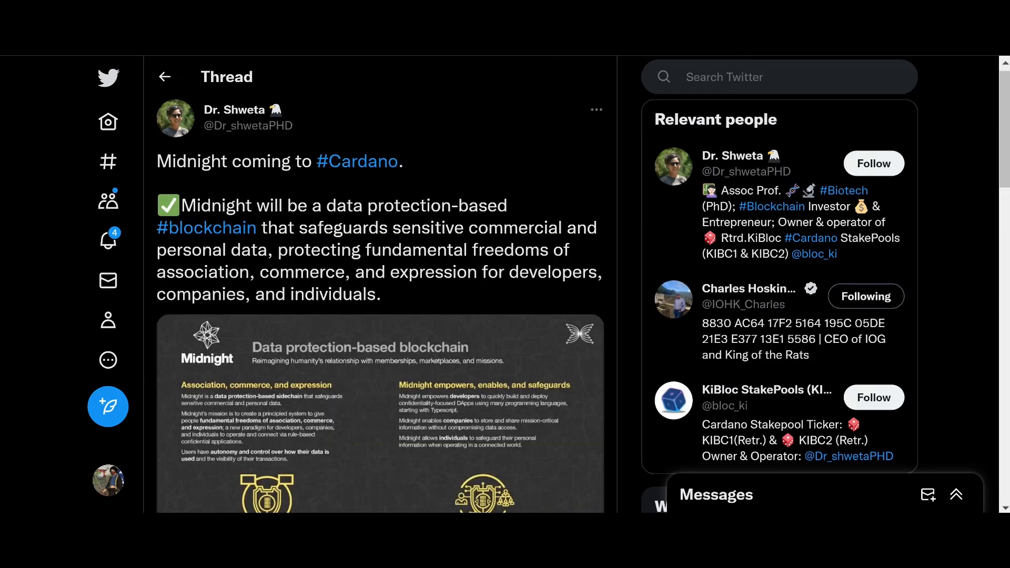
Scroll through Dr. Shweta's 'Midnight coming to #Cardano' thread to its source reply
scroll("down", 3)
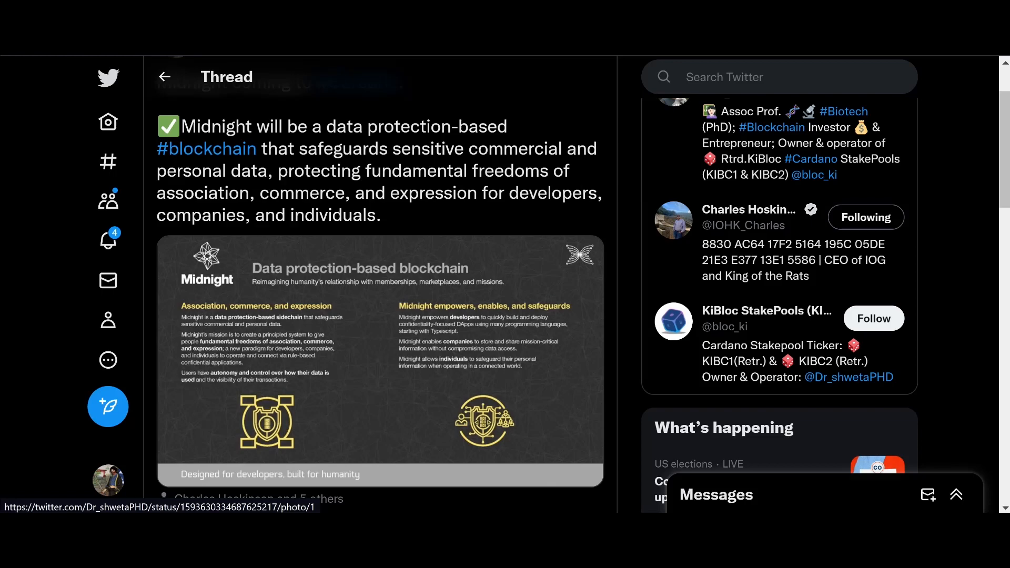
scroll("down", 3)
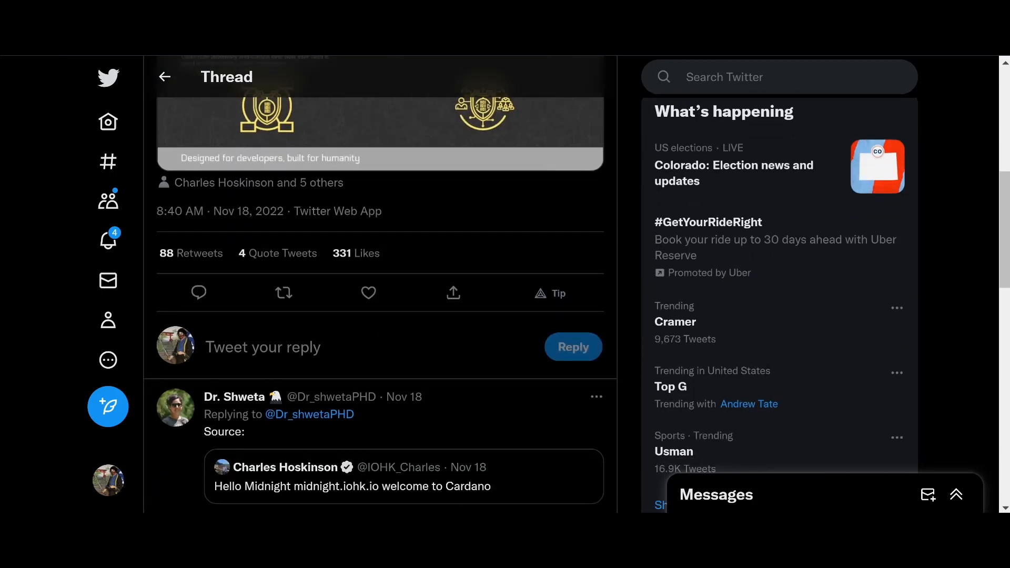
scroll("up", 3)
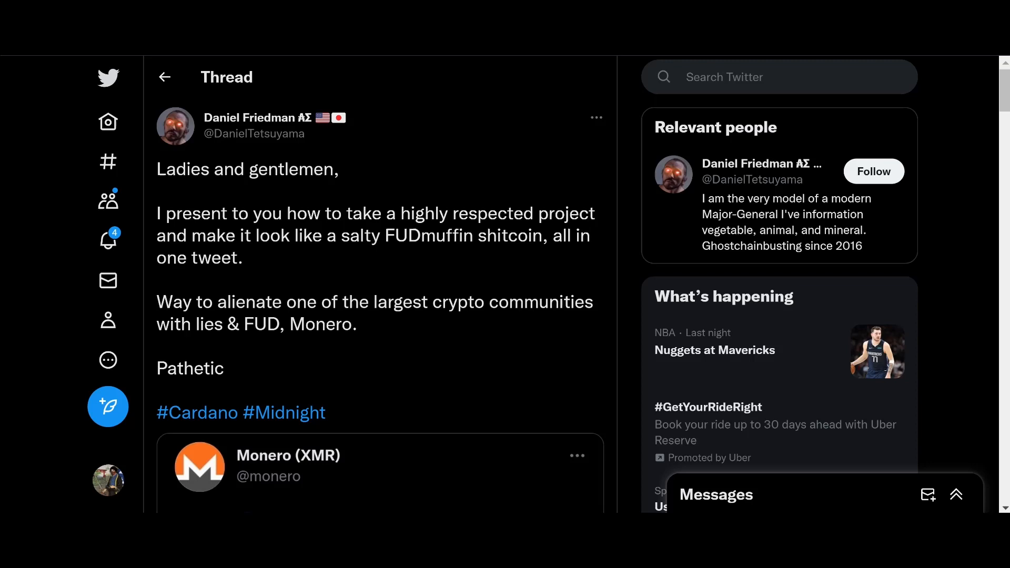
Scroll Friedman's Monero thread past 'Cry some more' to the reply with the whiteboard clip
scroll("down", 3)
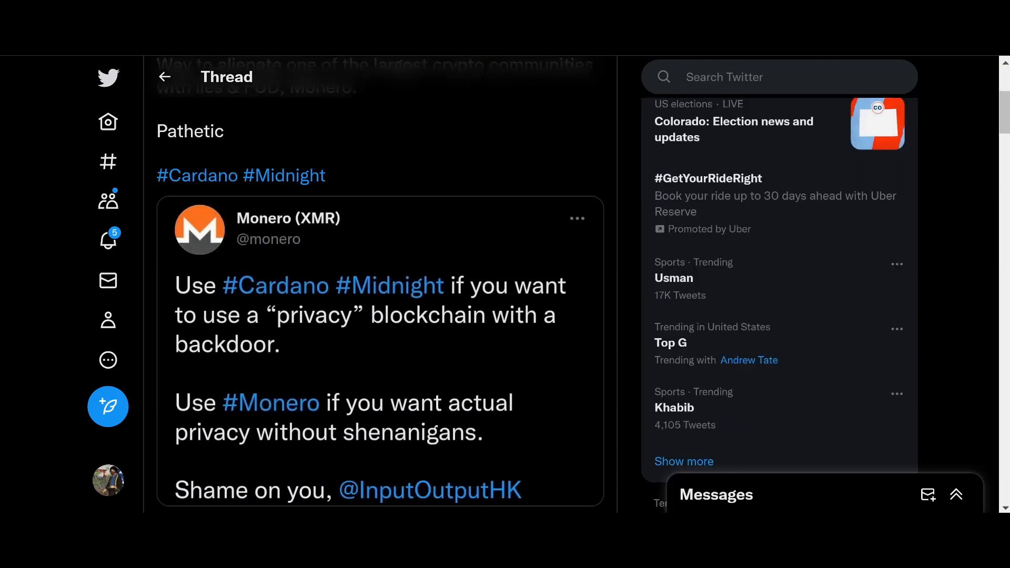
scroll("down", 3)
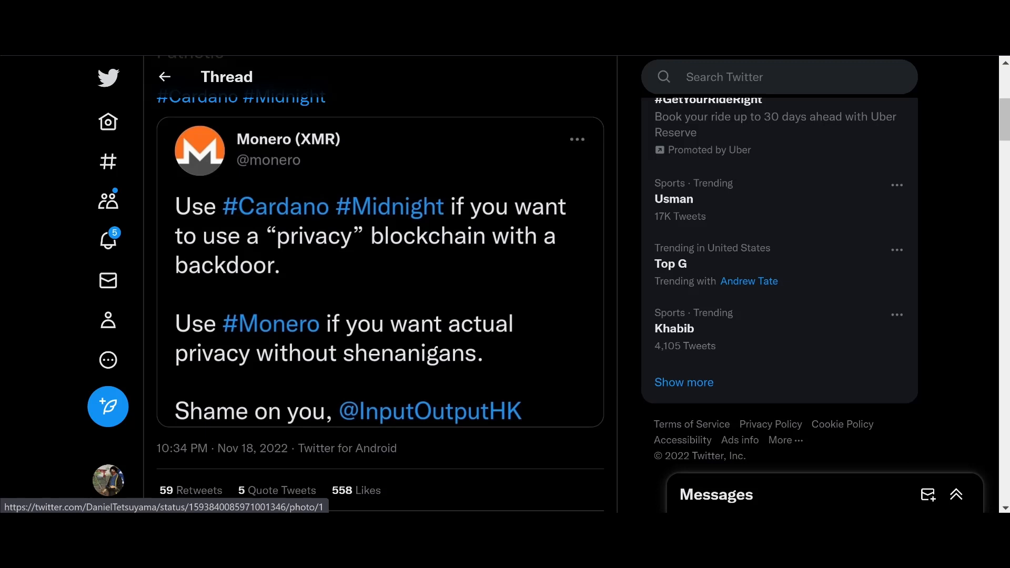
scroll("down", 3)
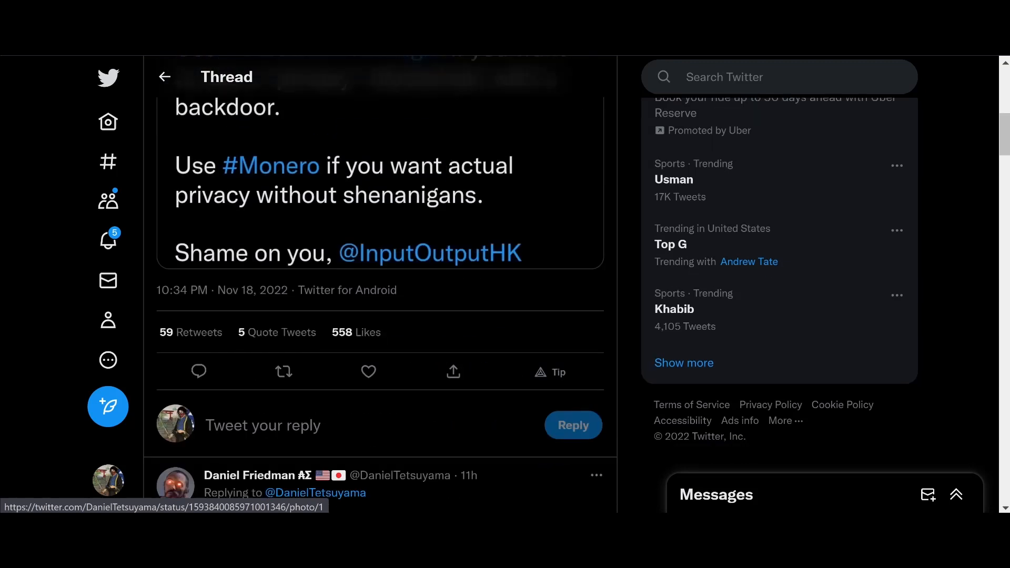
scroll("down", 3)
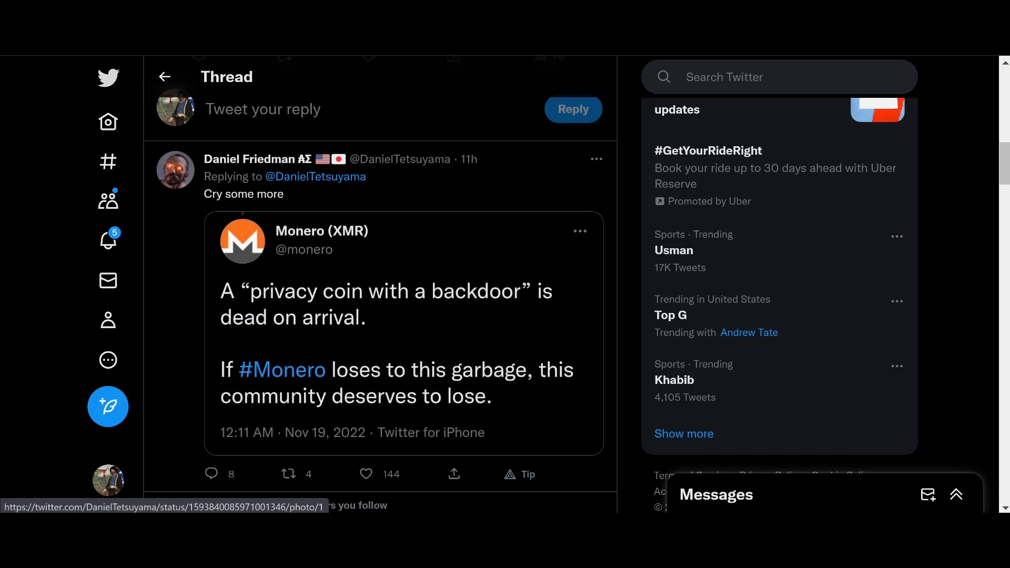
scroll("up", 3)
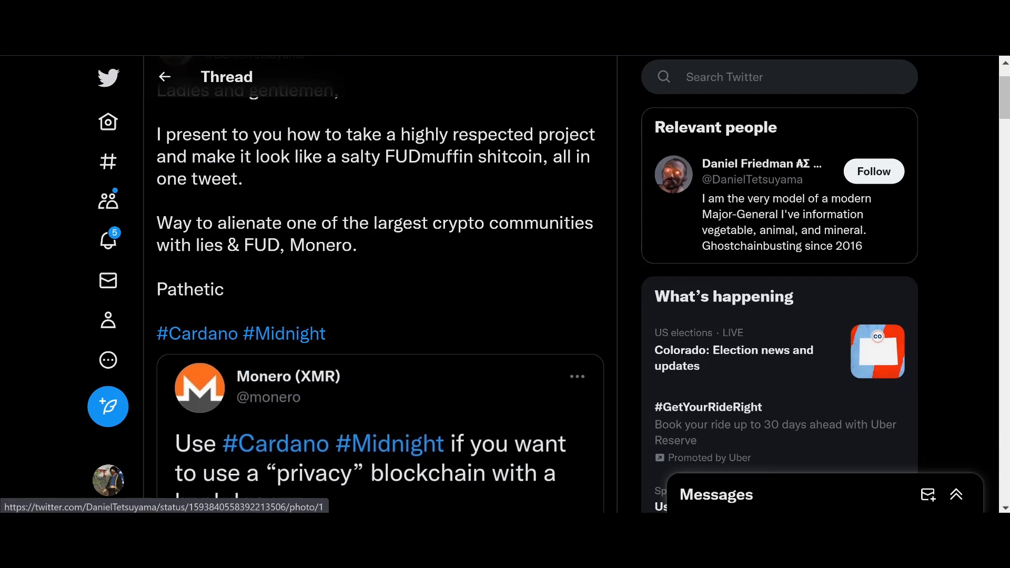
scroll("down", 3)
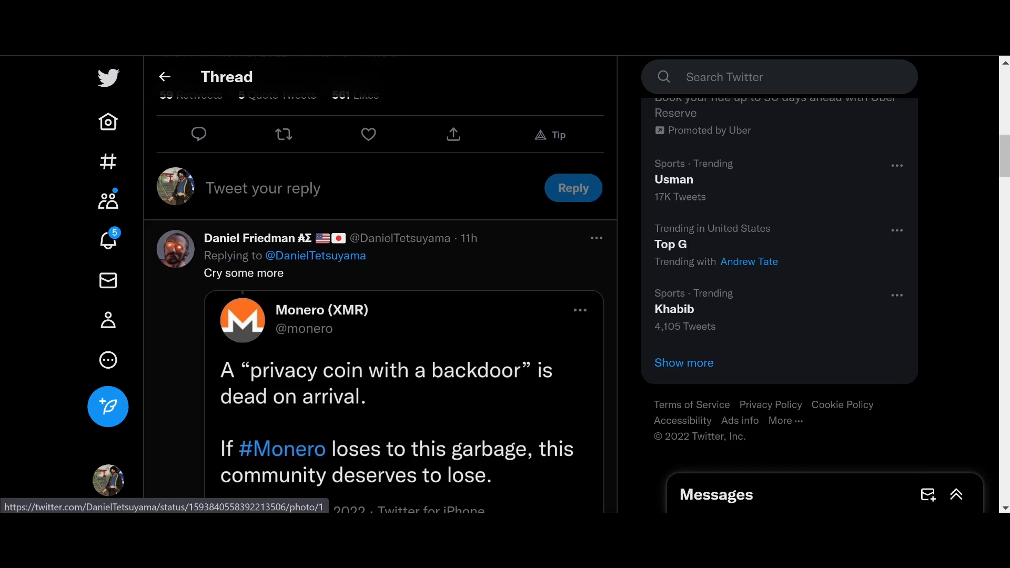
scroll("down", 3)
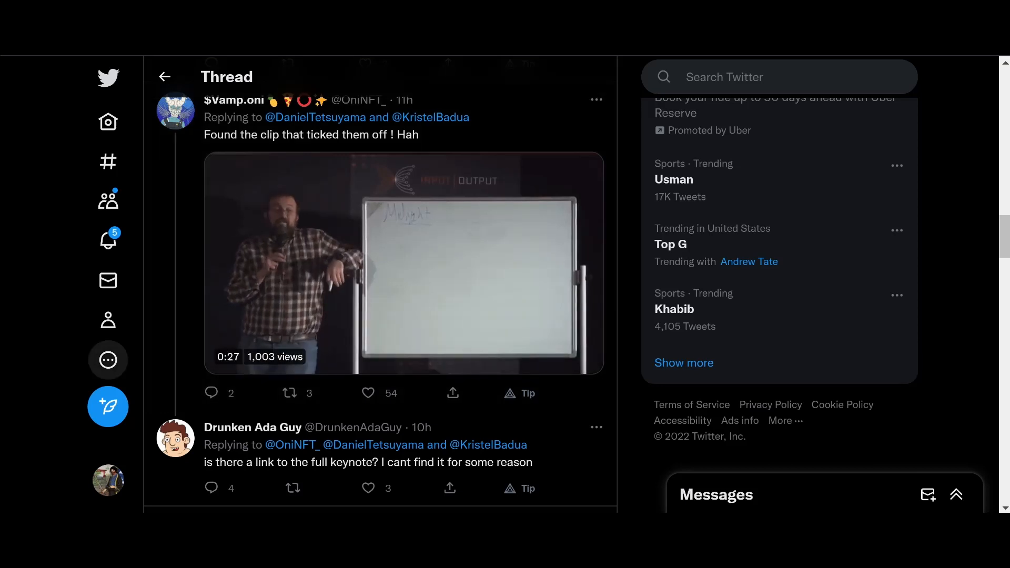
Play the whiteboard clip in the $Vamp.oni reply and replay it once
left_click(404, 264)
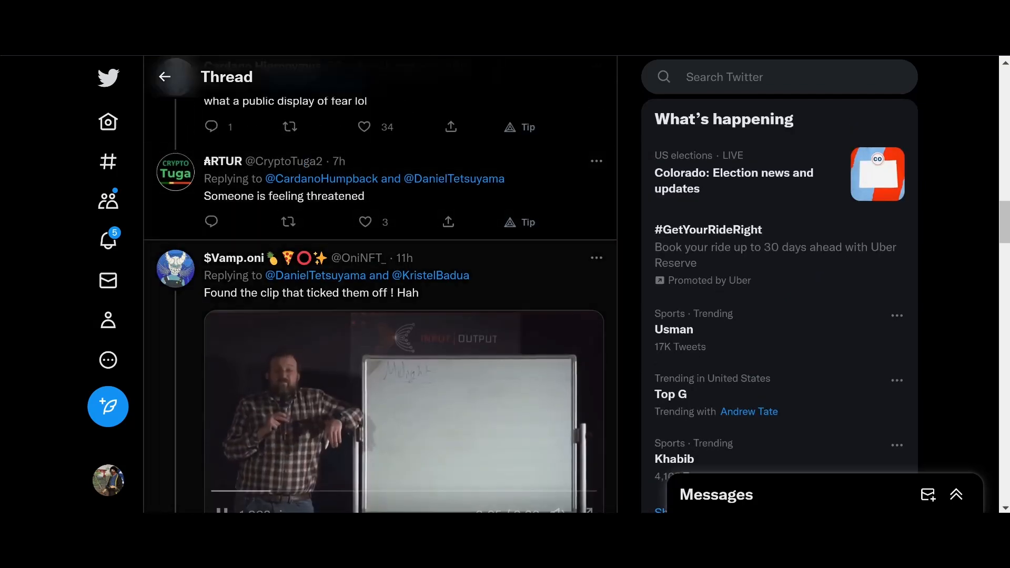
scroll("down", 3)
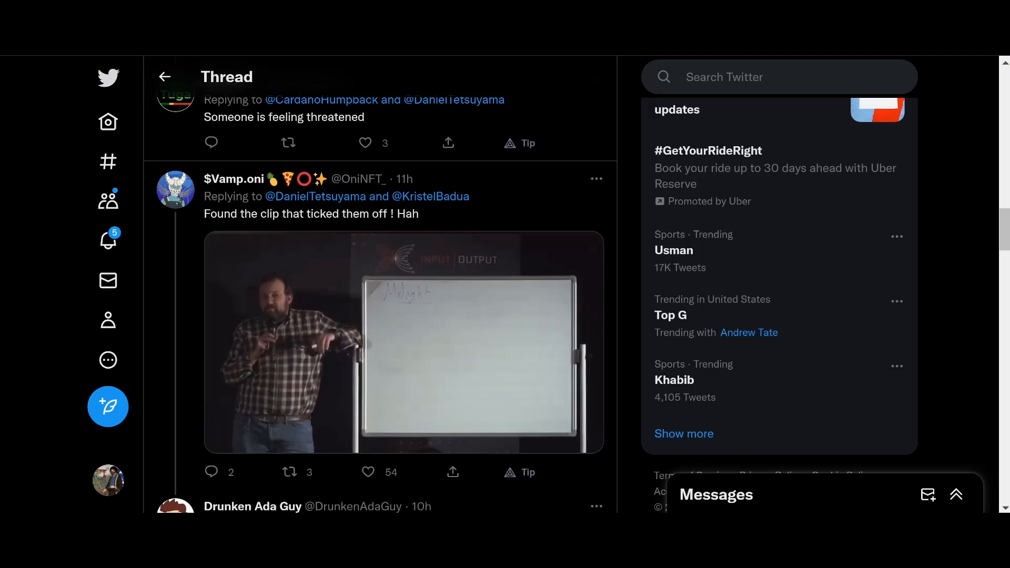
left_click(404, 341)
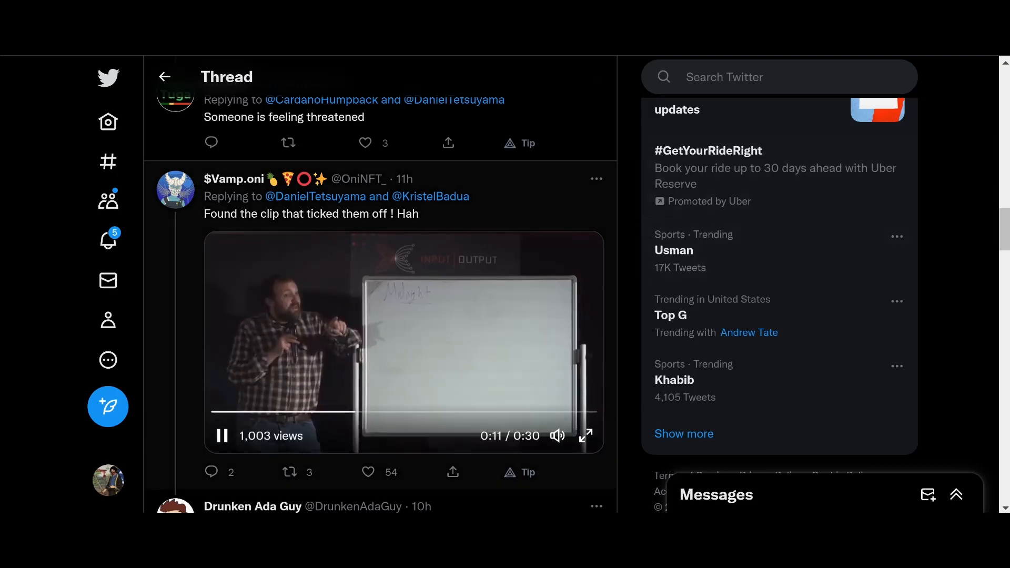
left_click(221, 435)
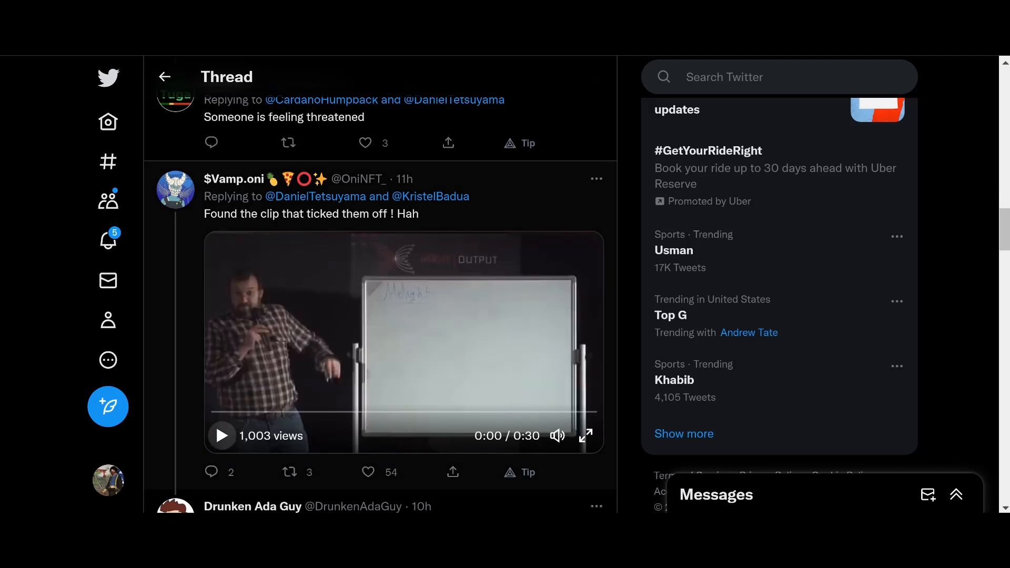
left_click(221, 435)
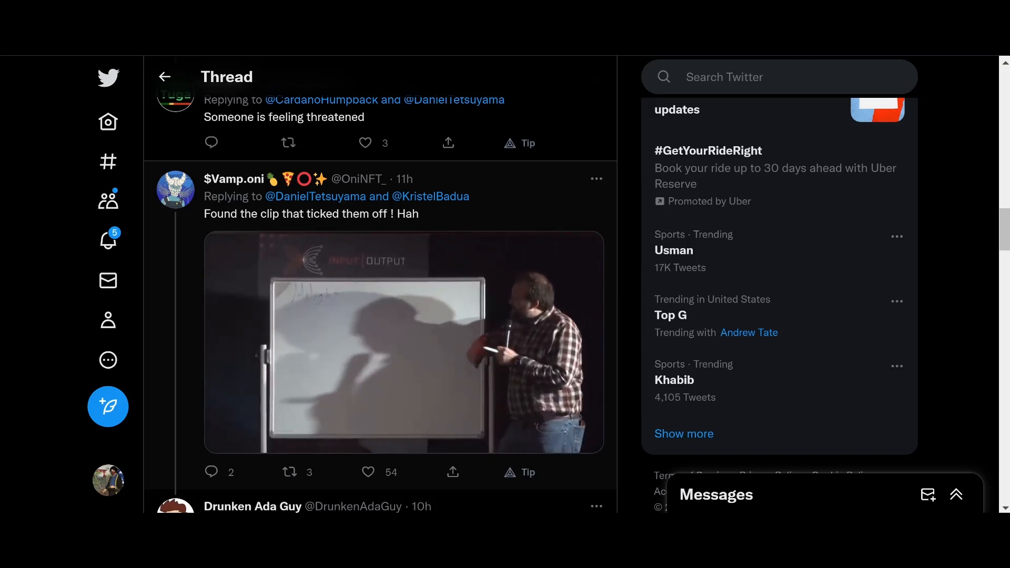
Restart the clip from its beginning, then scroll through the surrounding replies
left_click(404, 342)
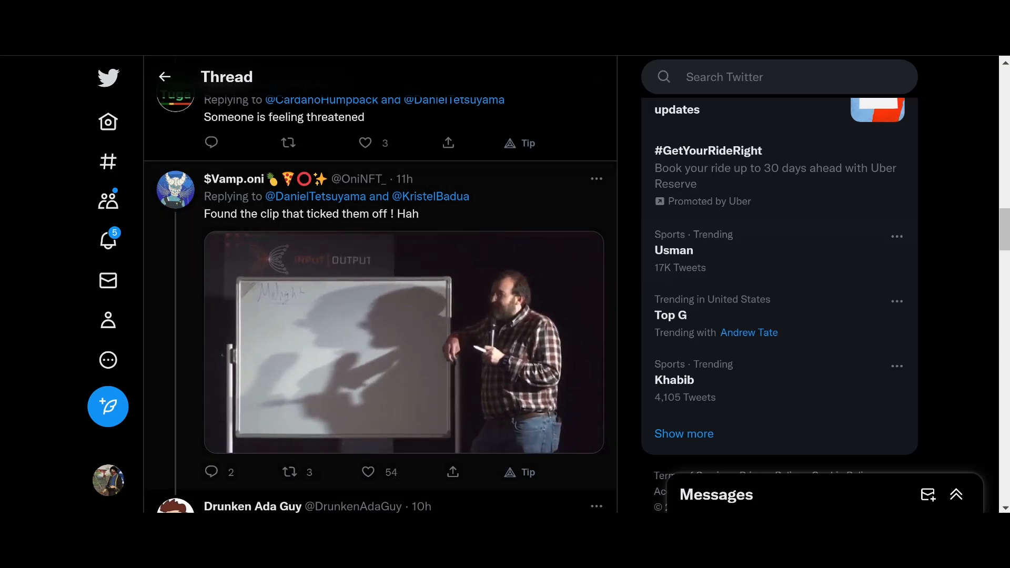
left_click(404, 342)
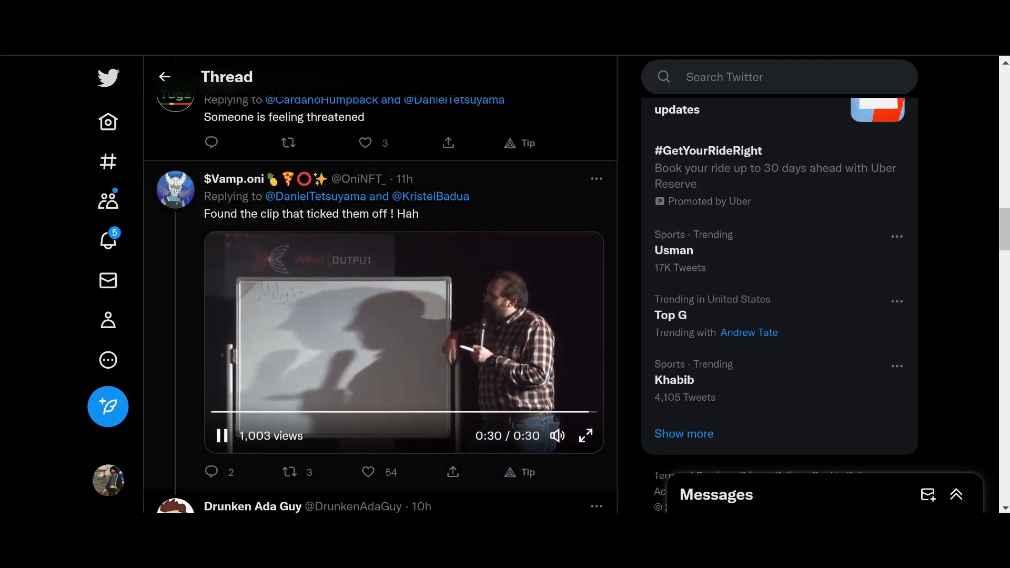
left_click(220, 436)
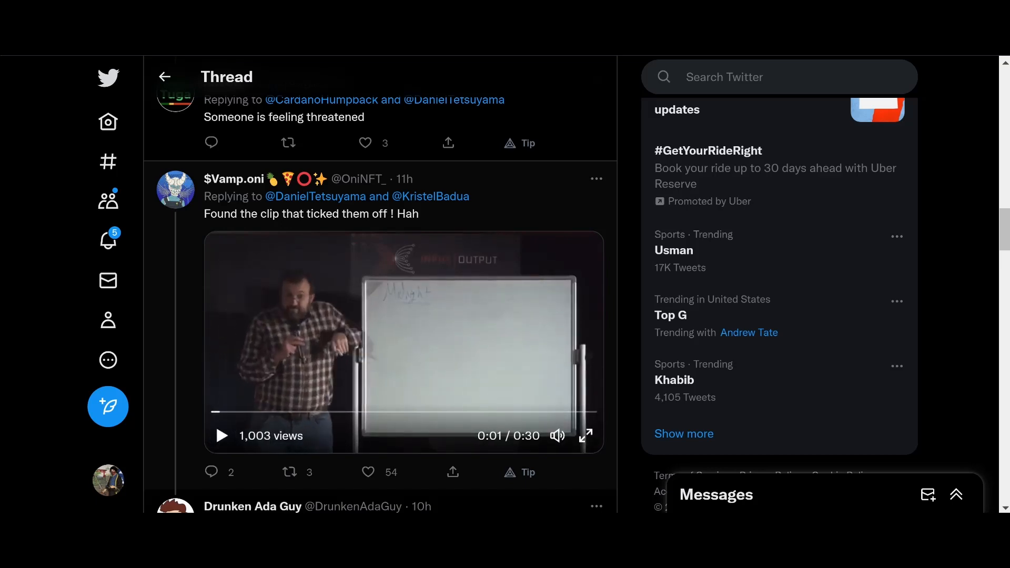
scroll("down", 3)
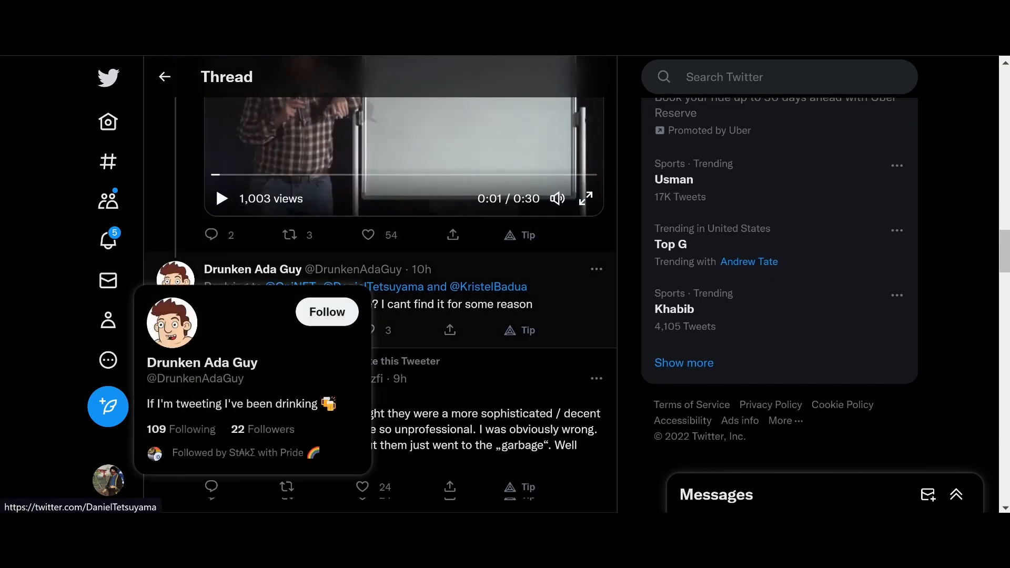
scroll("up", 3)
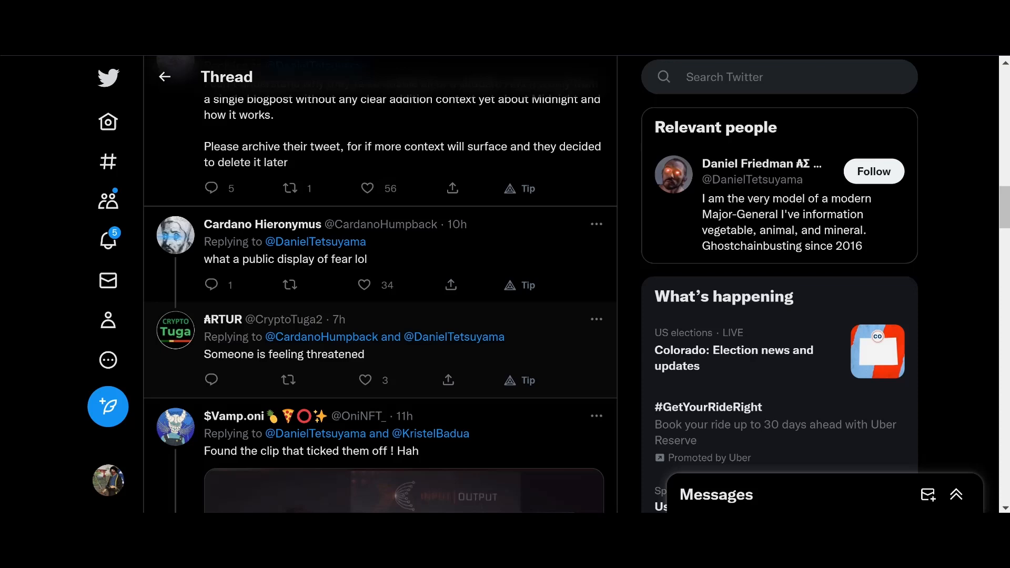
scroll("down", 3)
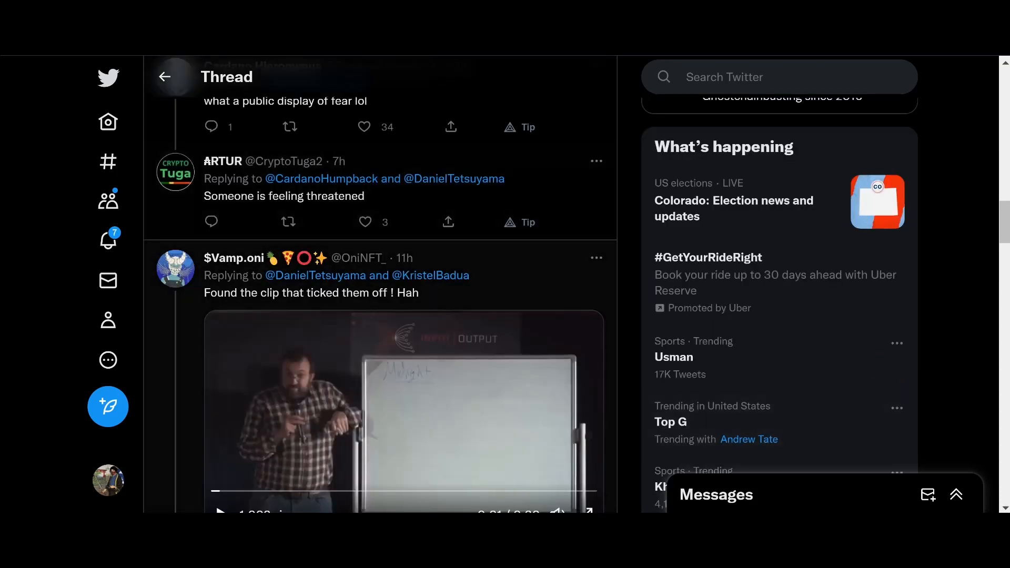
scroll("down", 3)
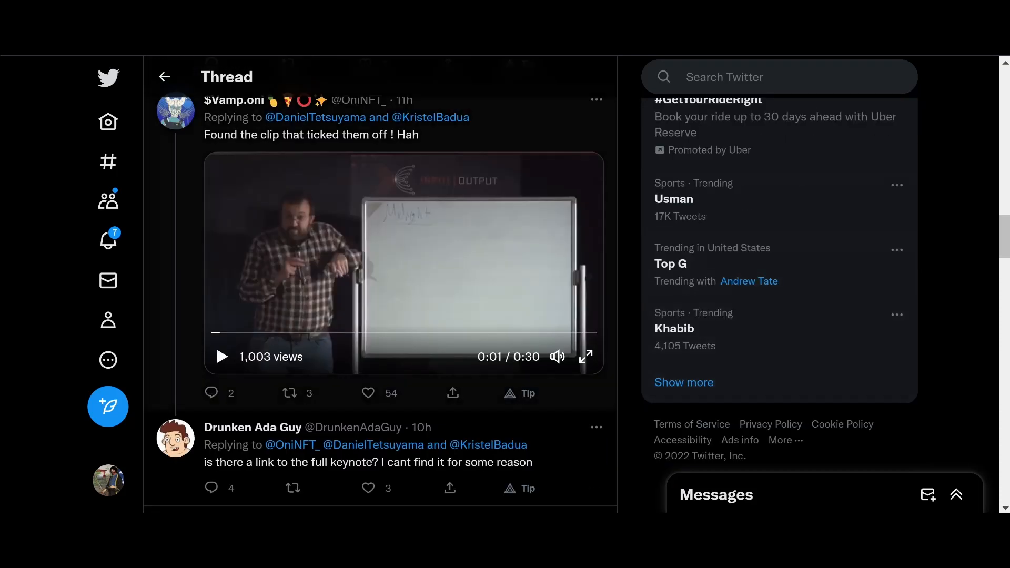
scroll("up", 3)
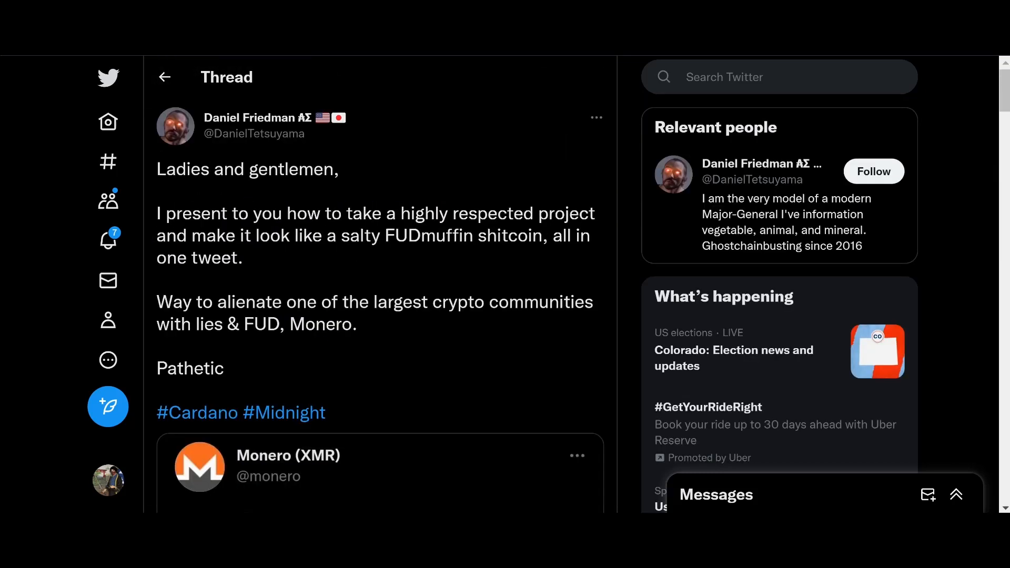
Reread Friedman's main tweet and the quoted Monero tweet about Cardano Midnight
scroll("down", 3)
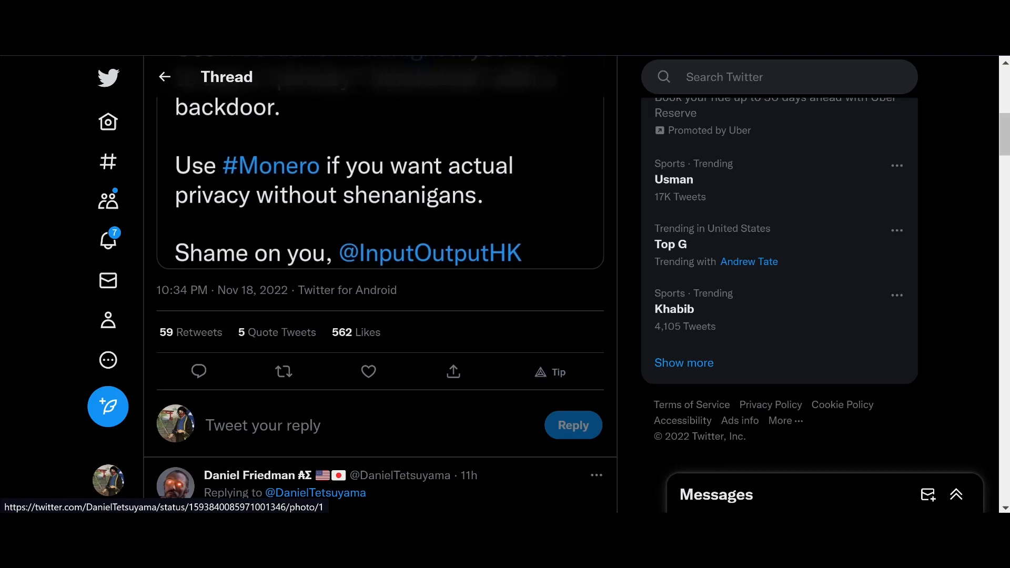
scroll("up", 3)
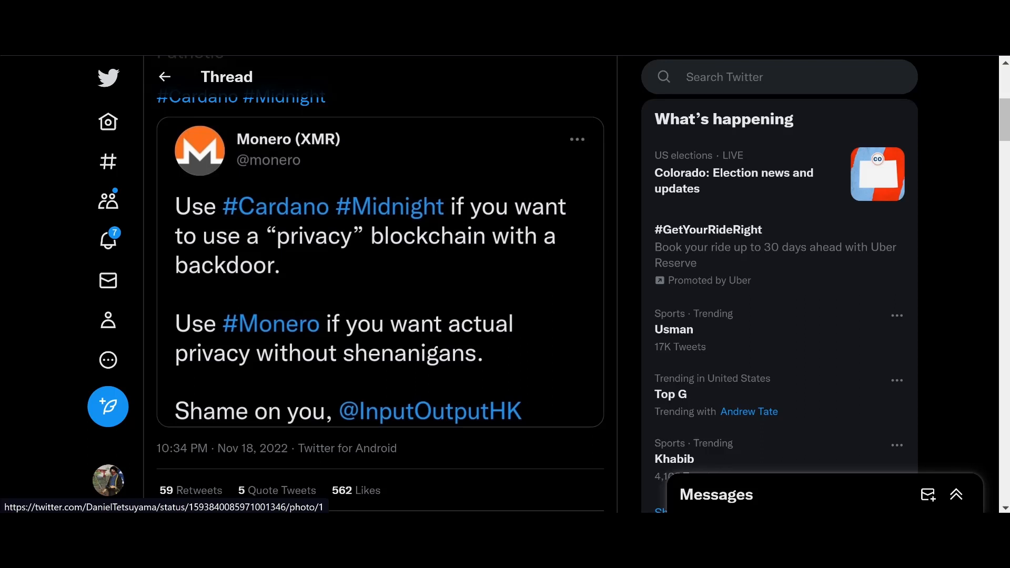
scroll("up", 3)
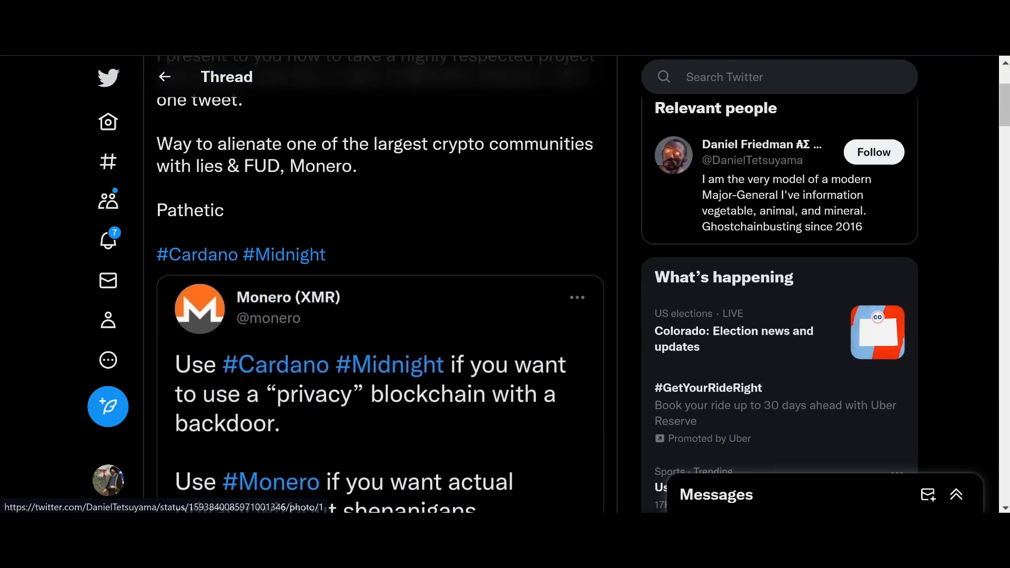
scroll("up", 3)
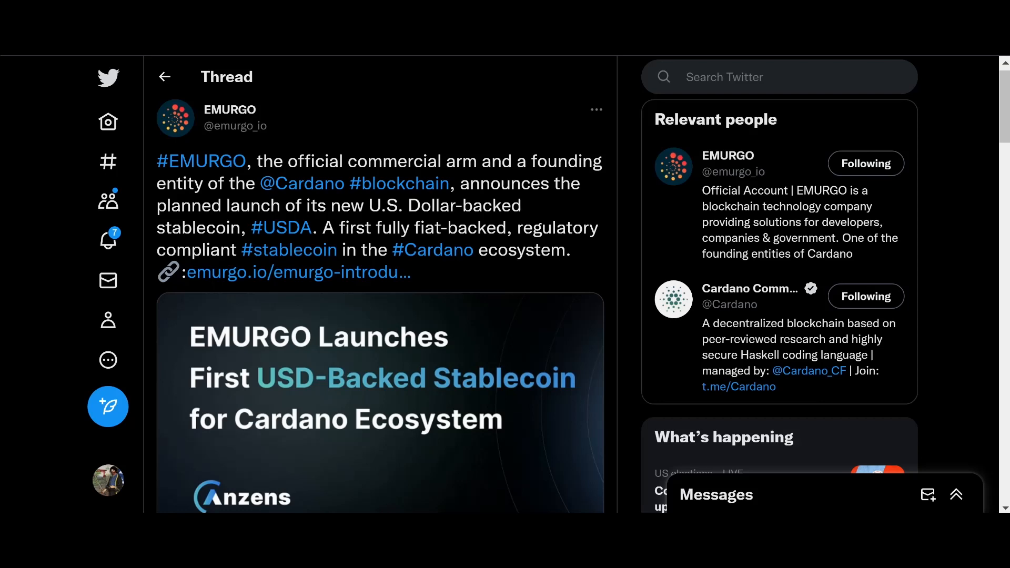
Read EMURGO's USDA follow-ups on pegging, custody partner and real-world backing, then return to top
scroll("down", 3)
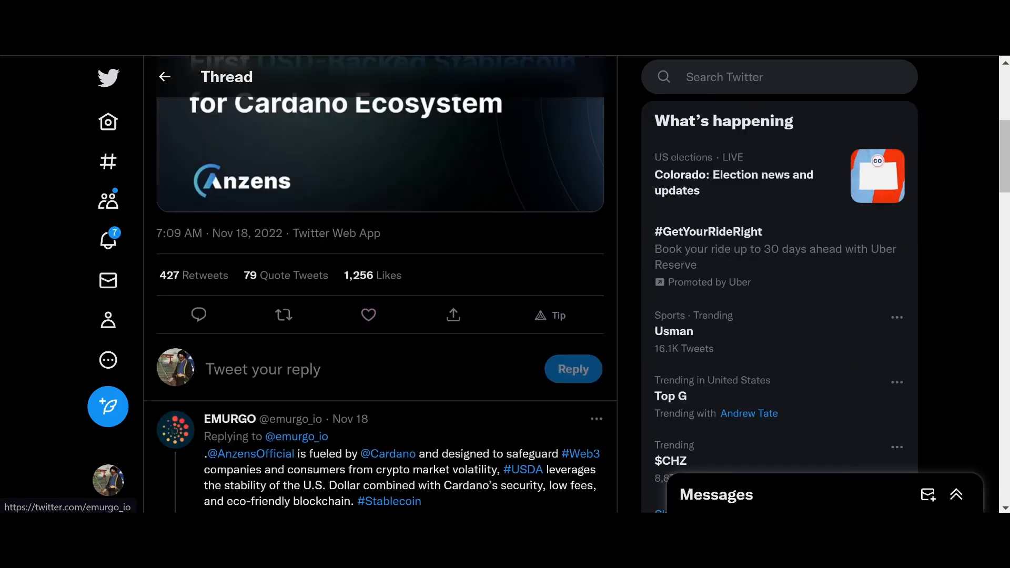
scroll("down", 3)
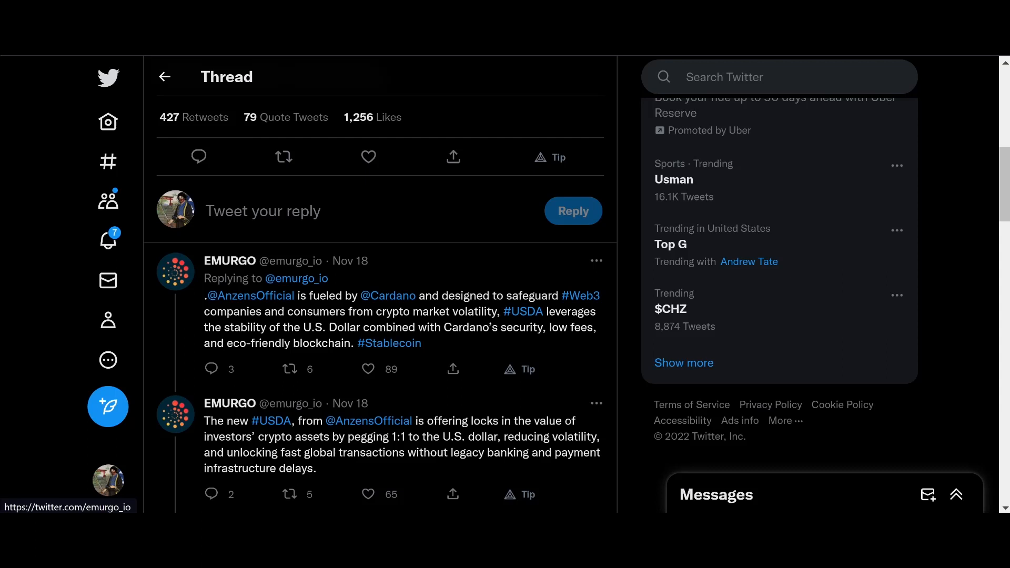
scroll("down", 3)
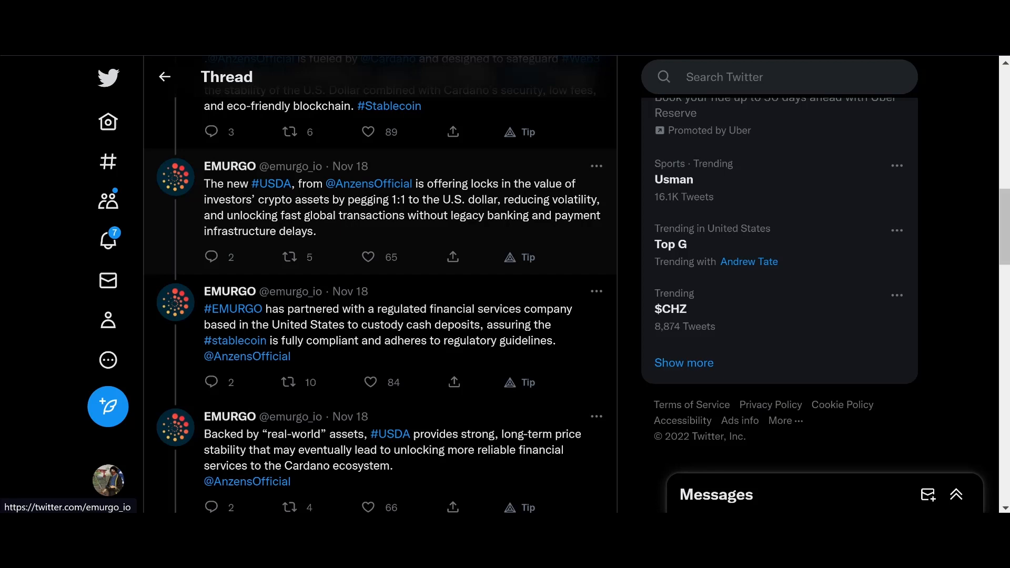
scroll("up", 3)
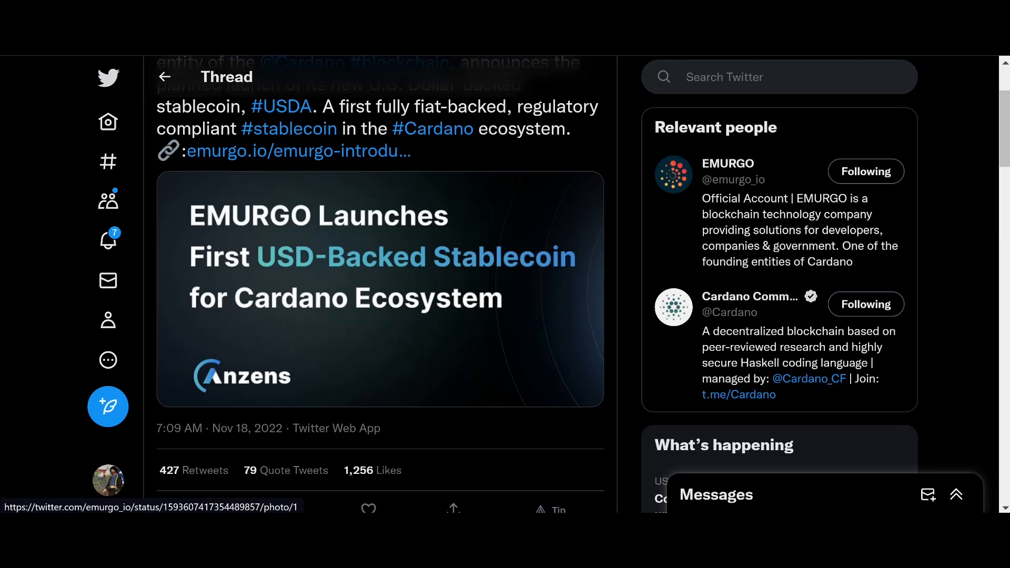
scroll("up", 3)
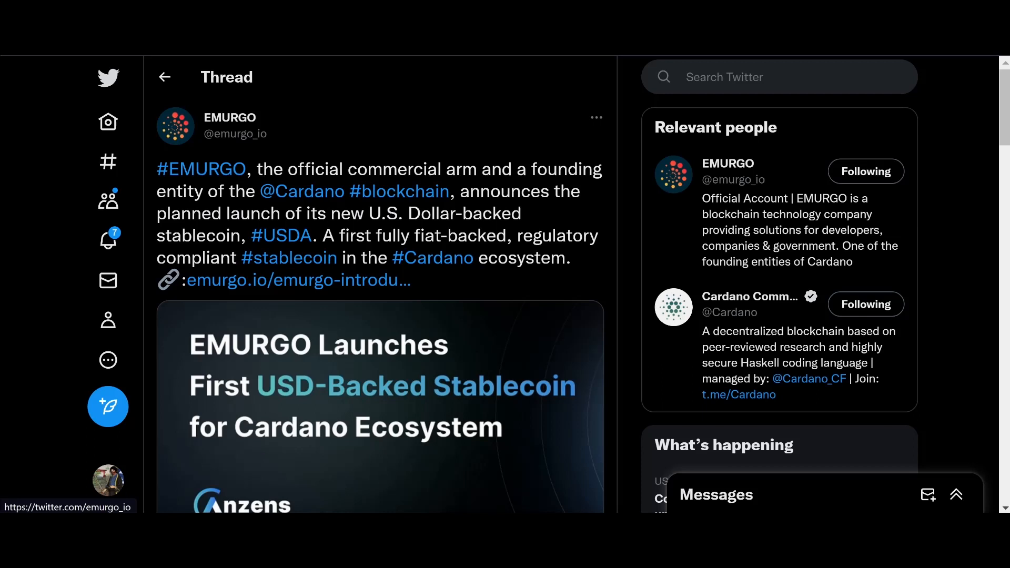
mouse_move(201, 169)
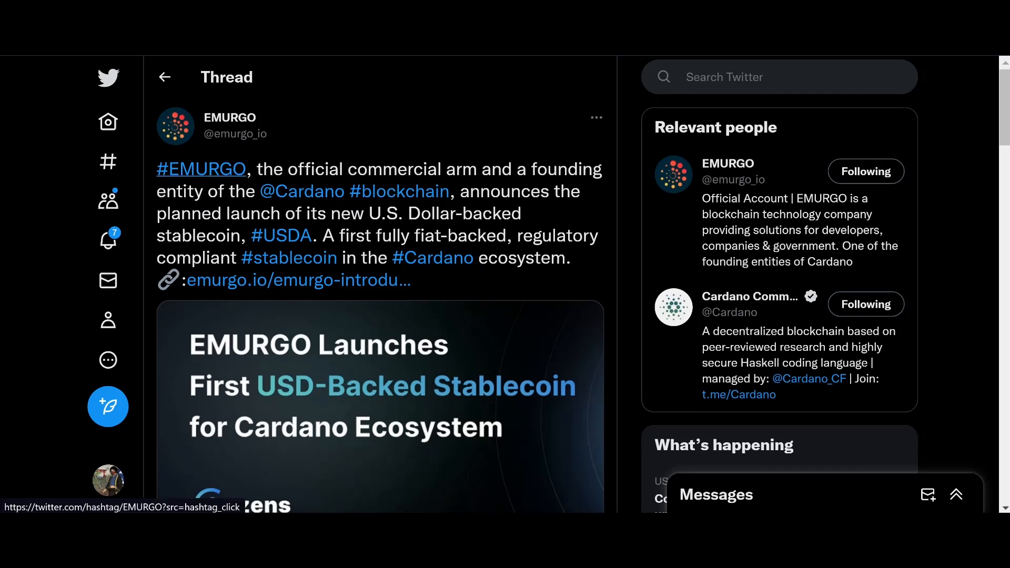
mouse_move(380, 406)
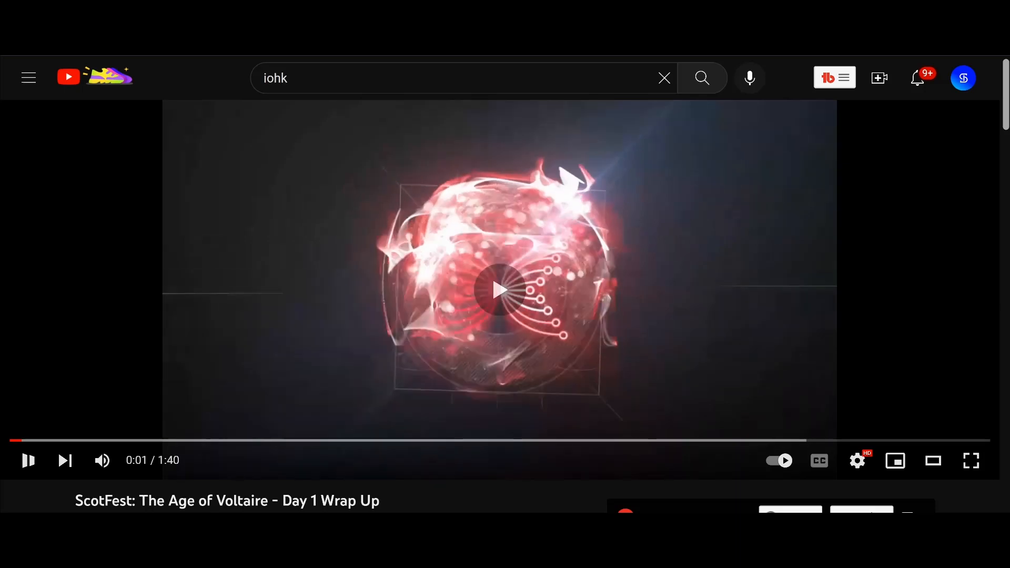
Start the ScotFest: The Age of Voltaire Day 1 Wrap Up video from the iohk results
left_click(499, 289)
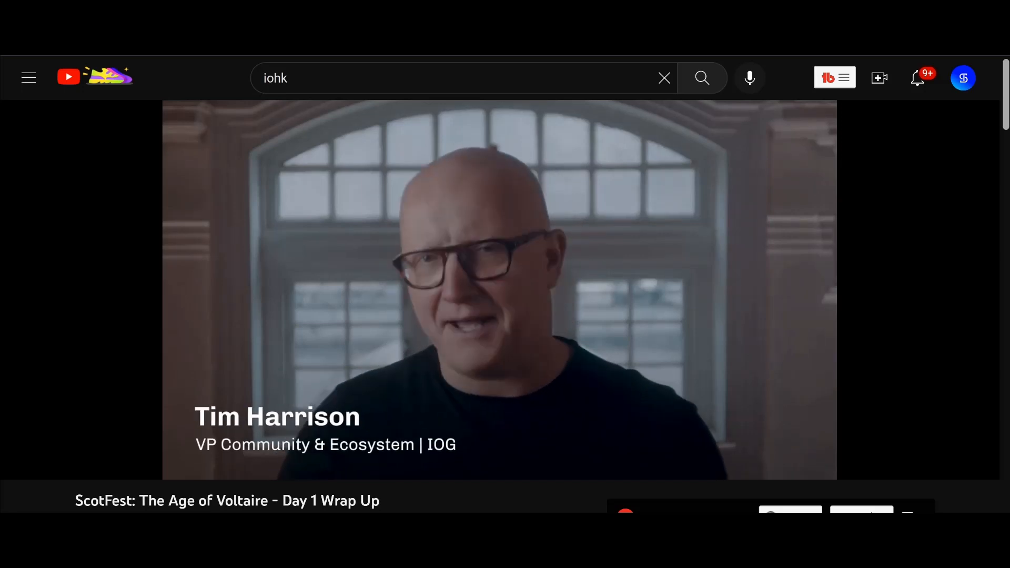